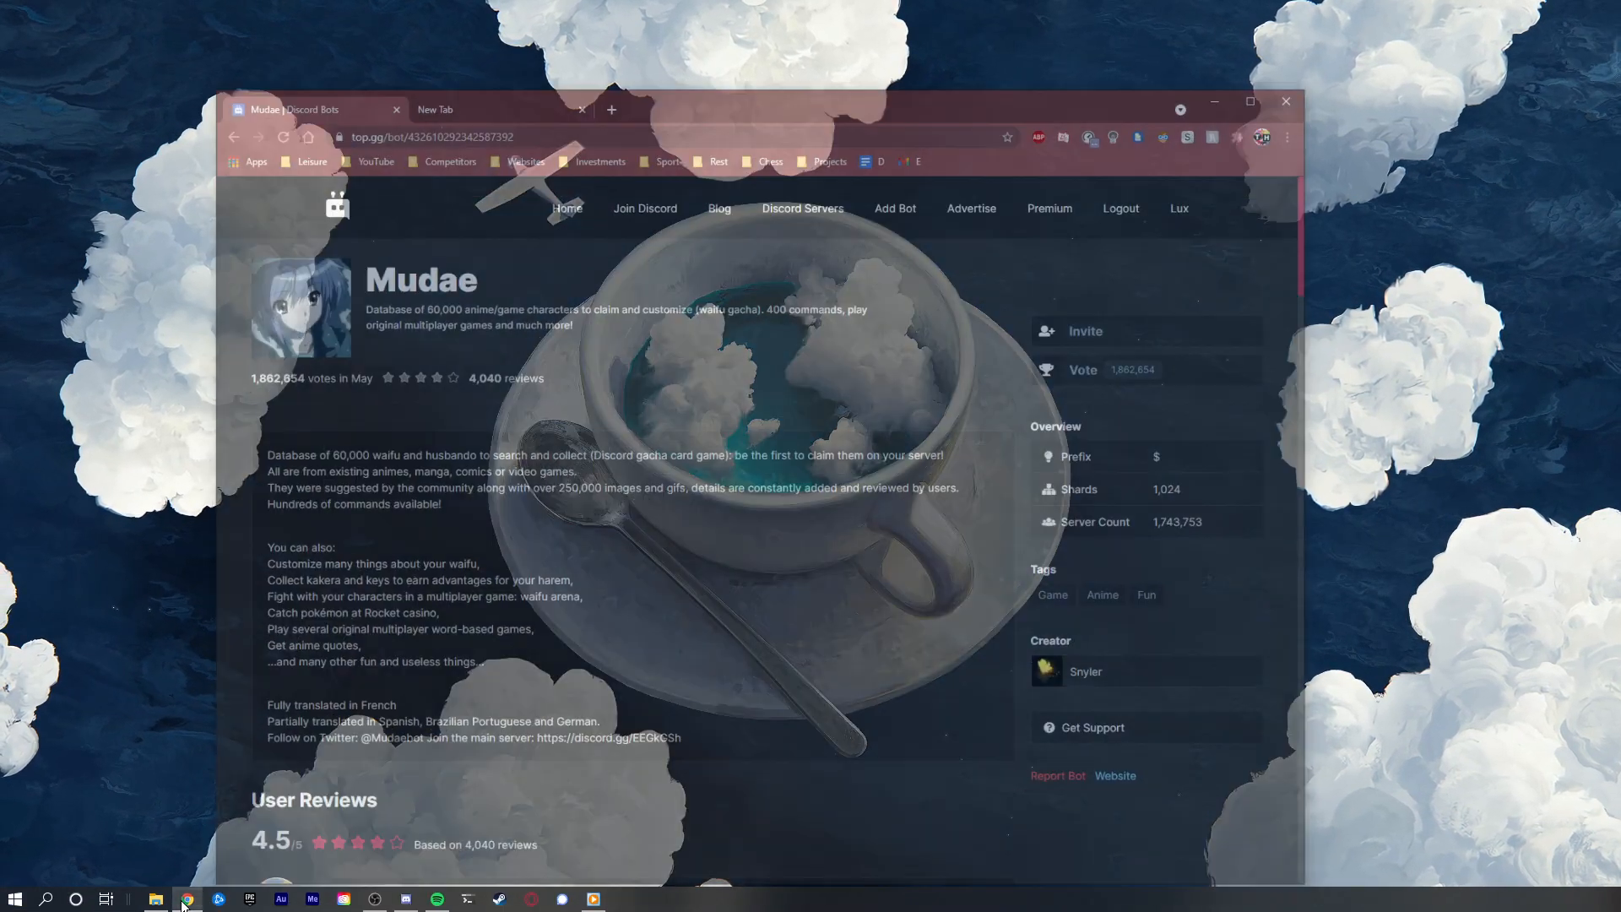
Step: Restore Chrome to show Mudae's top.gg page with its votes and ratings
click(1249, 103)
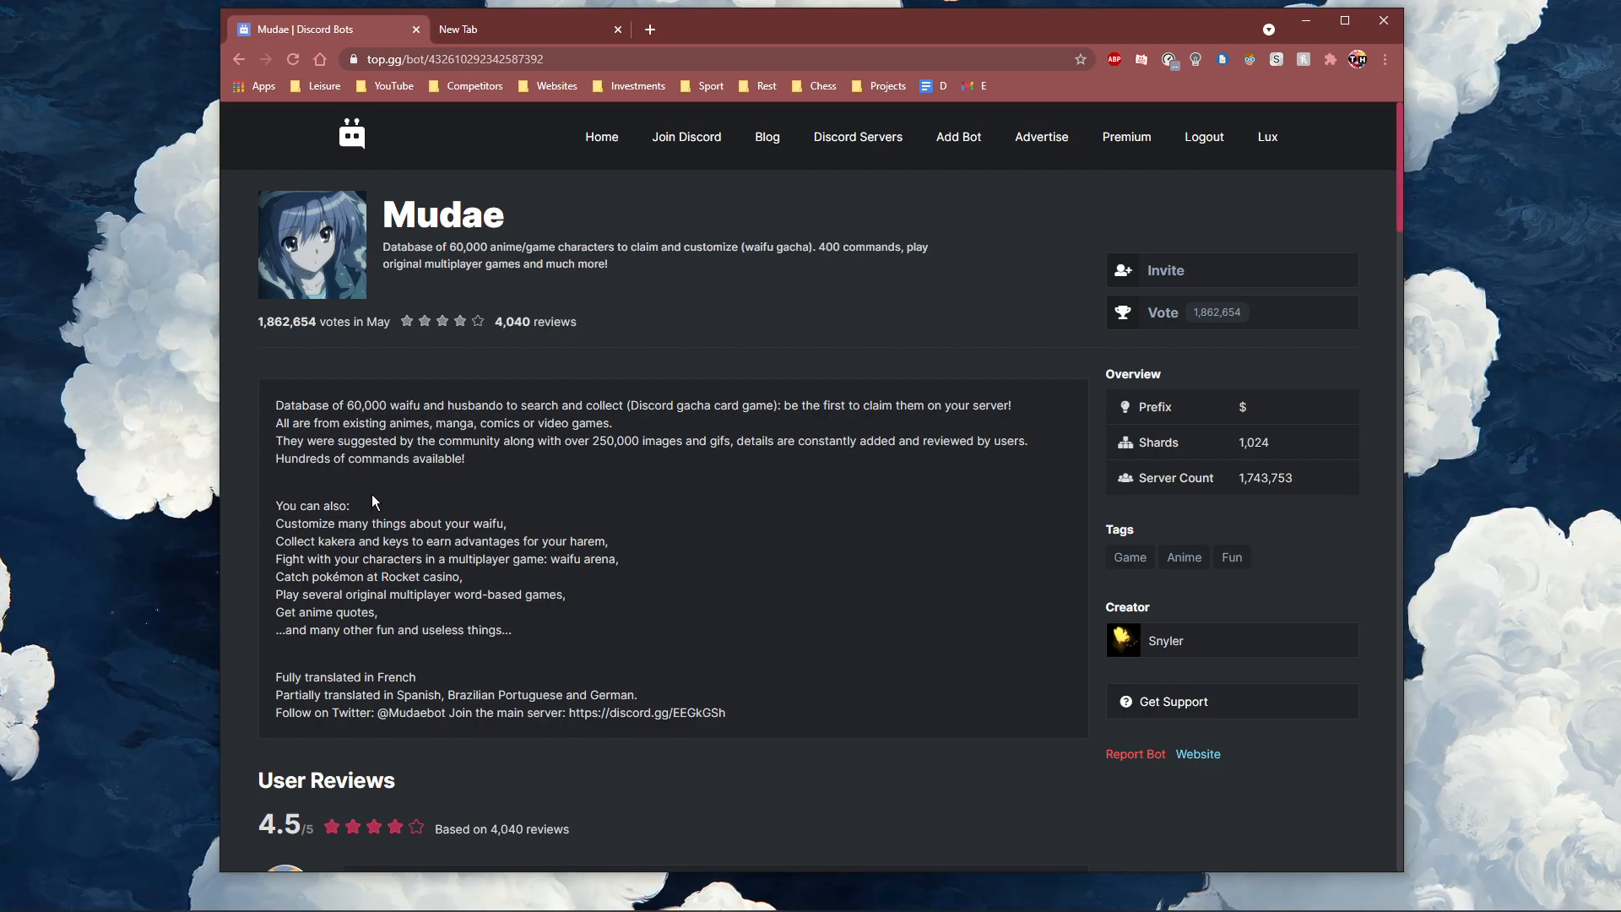
mouse_move(1202, 137)
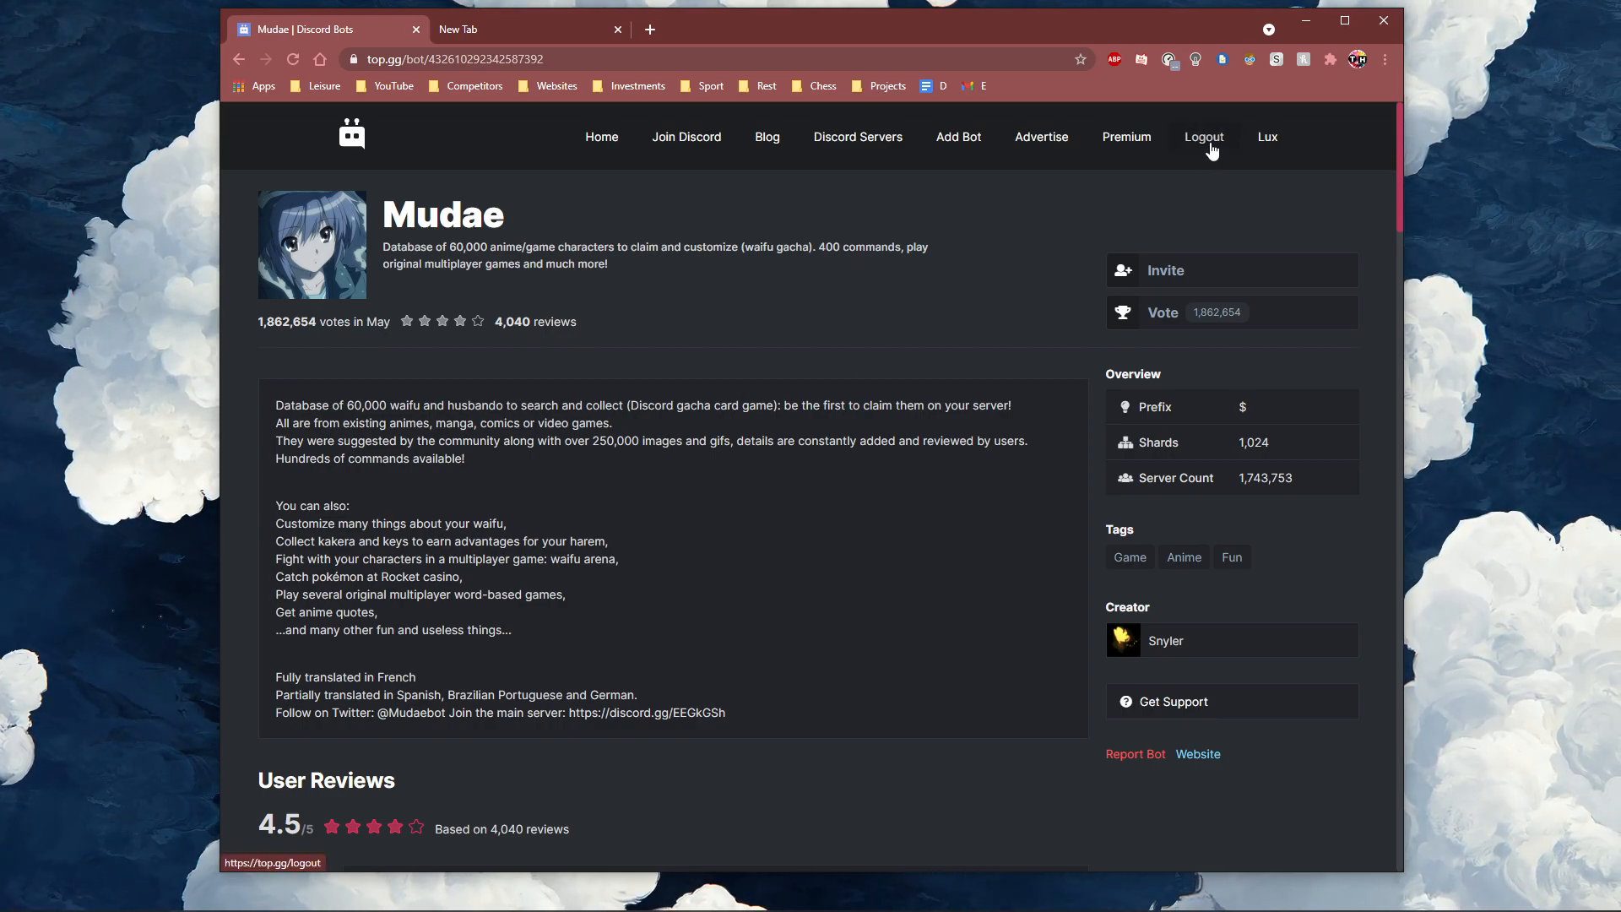
mouse_move(1266, 137)
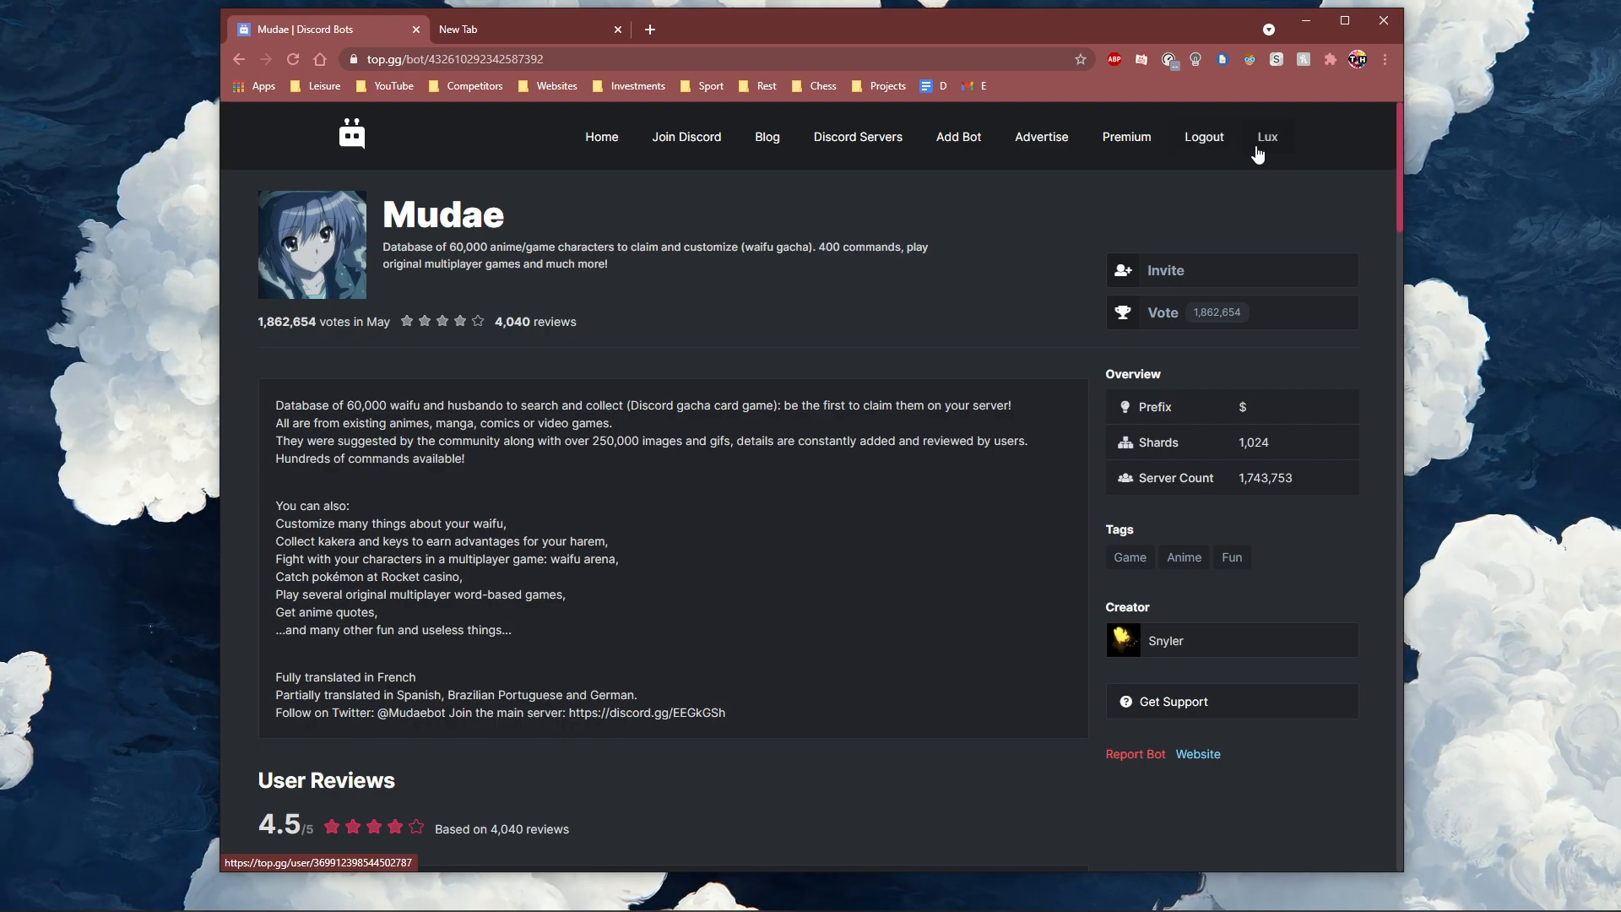
mouse_move(1183, 208)
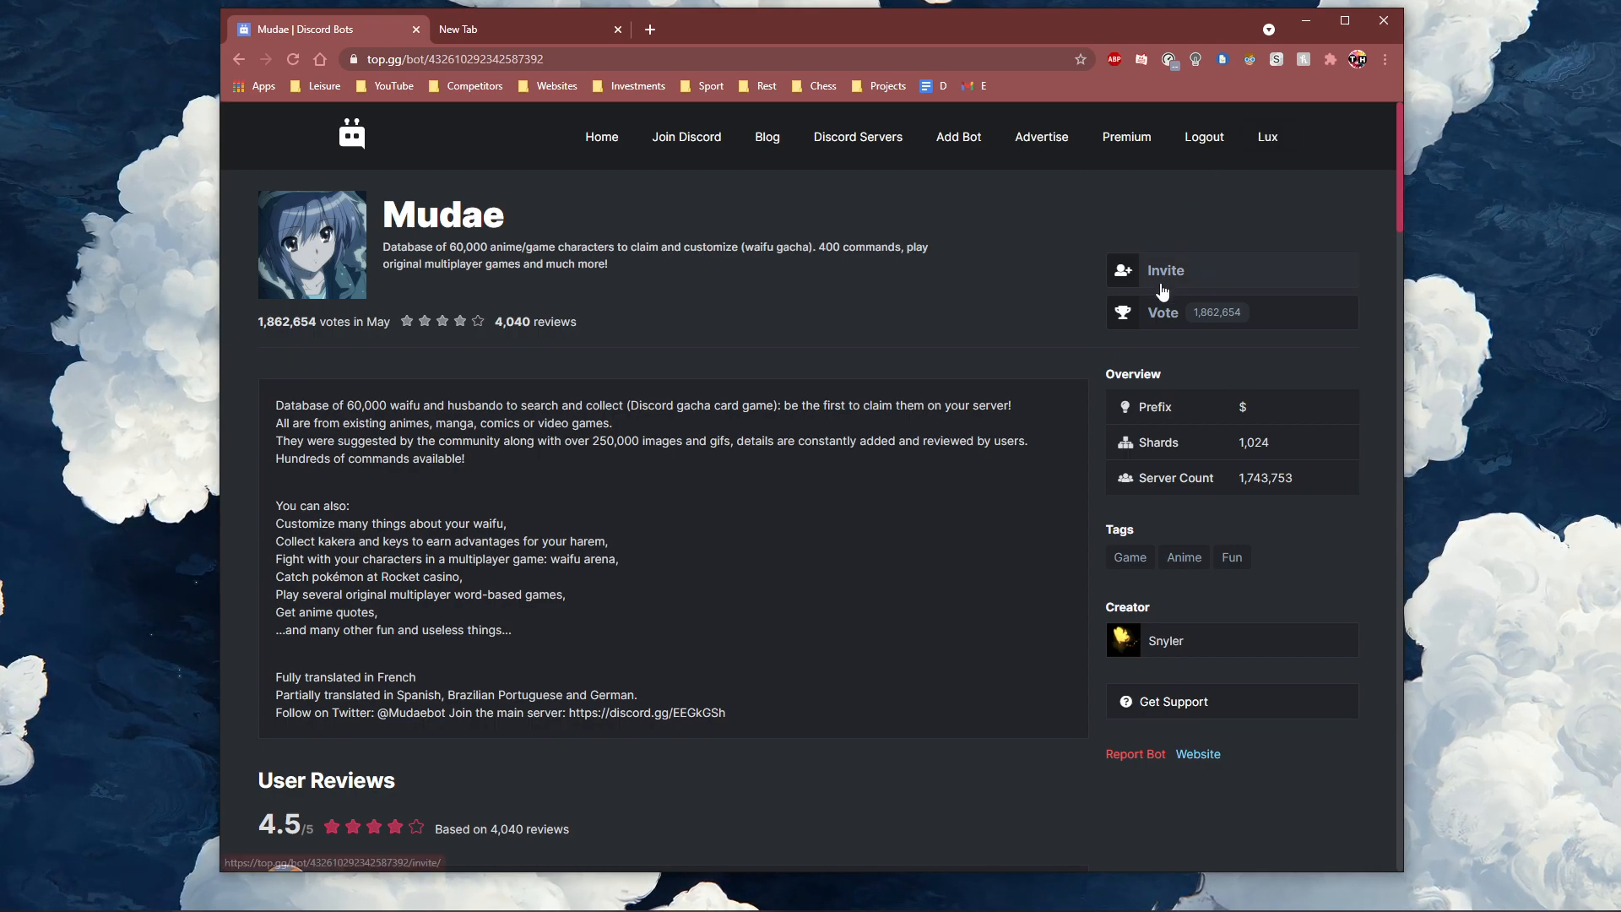
Step: Invite Mudae to the Tech How server and authorize its six requested permissions
click(1165, 271)
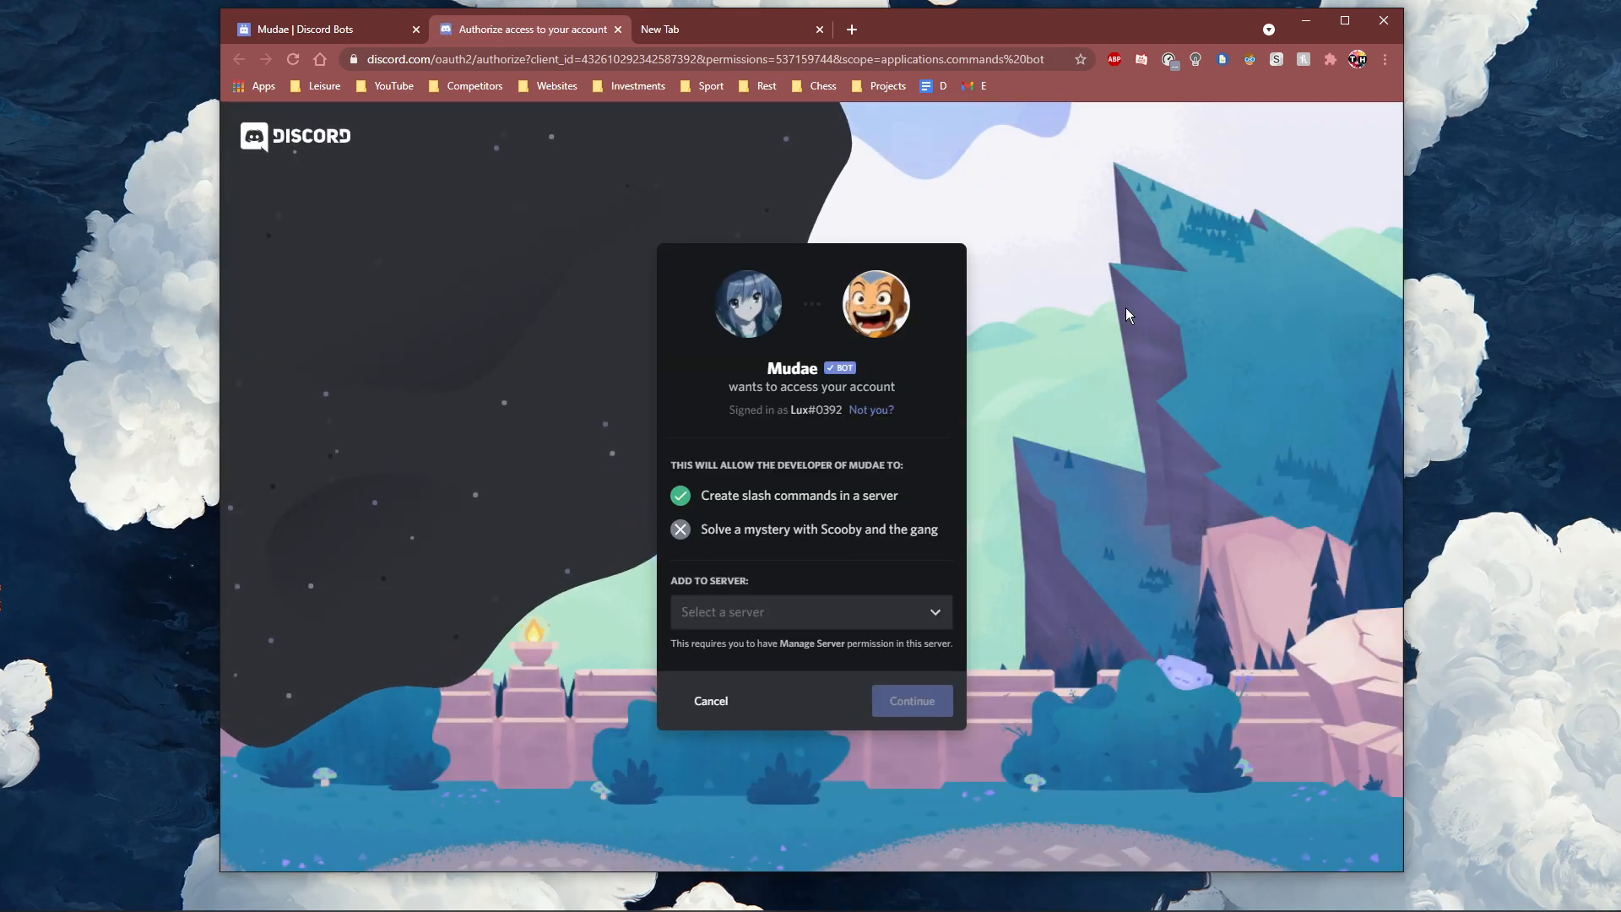
click(810, 611)
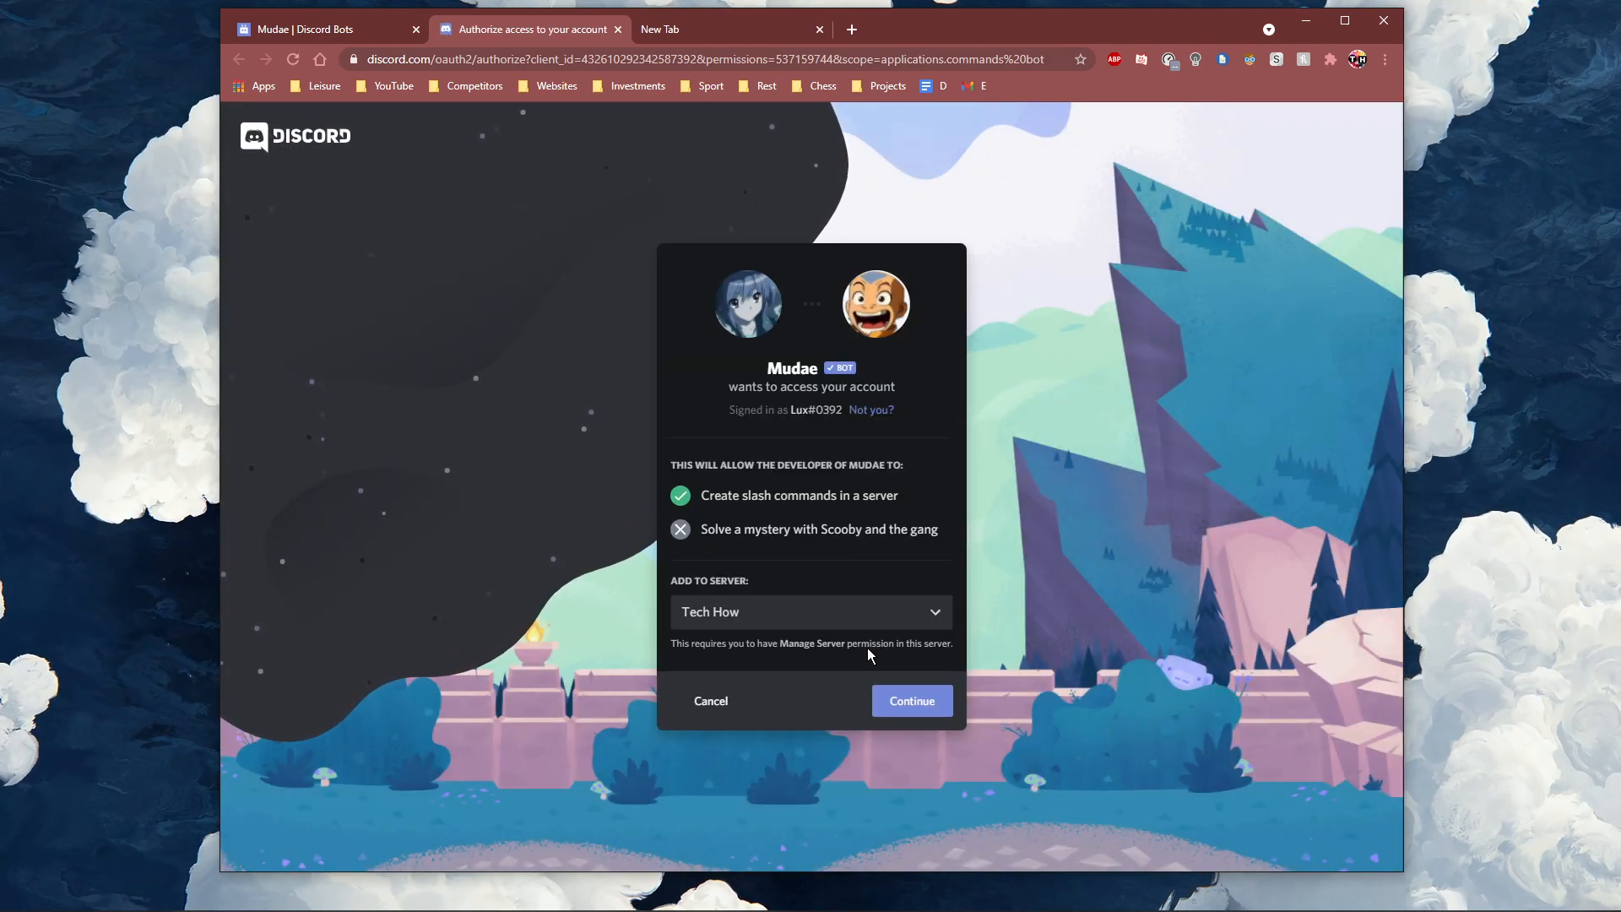
click(910, 700)
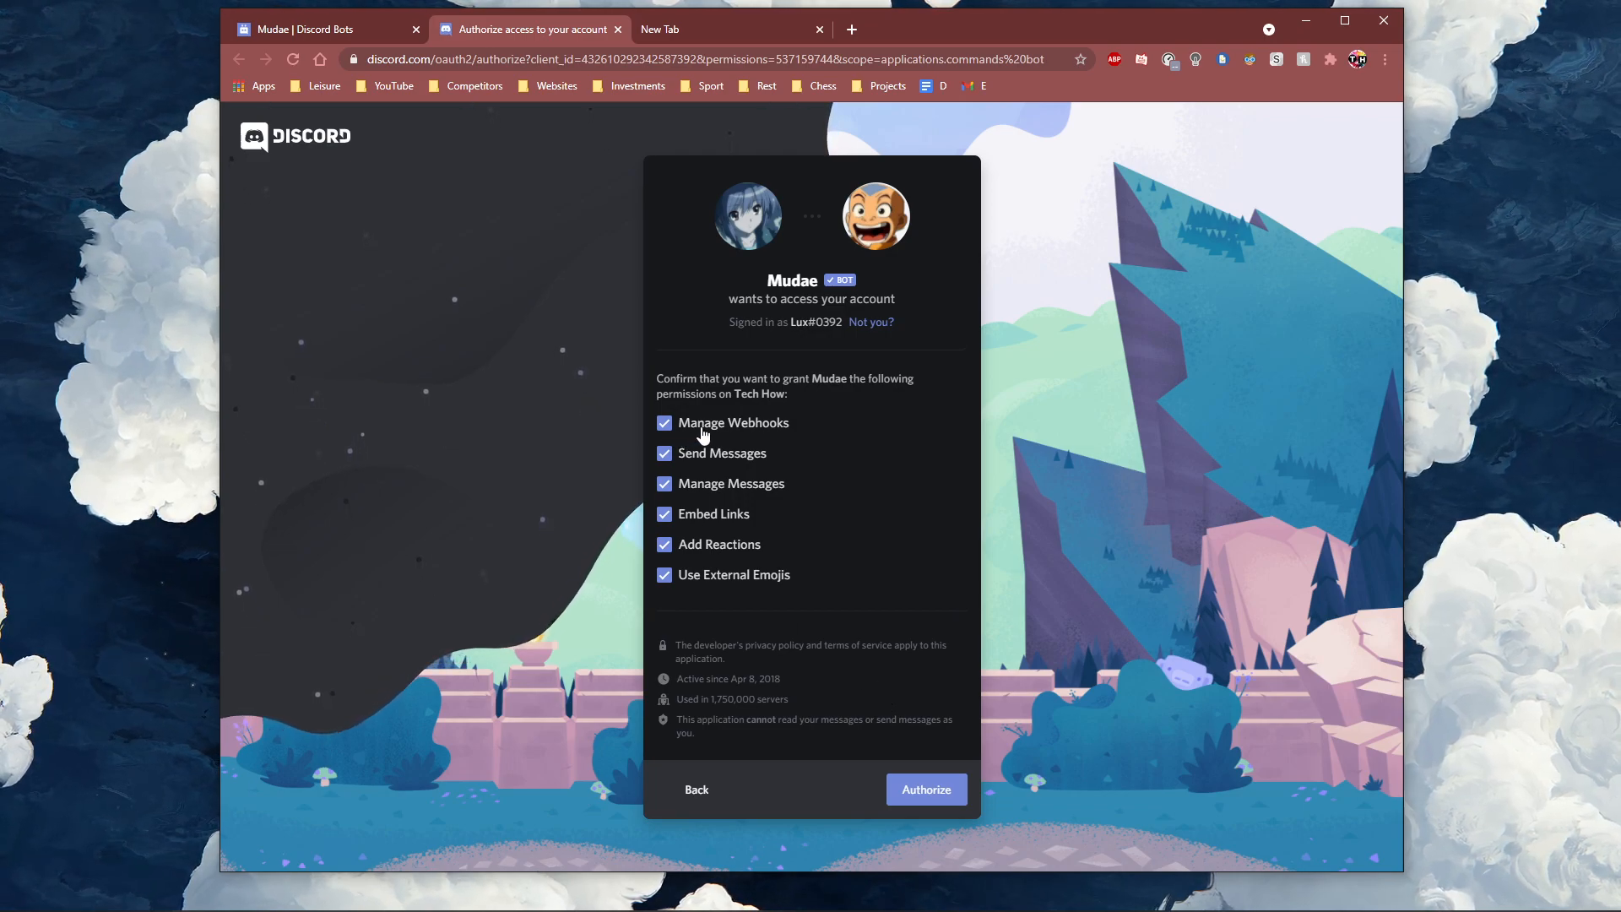
mouse_move(718, 575)
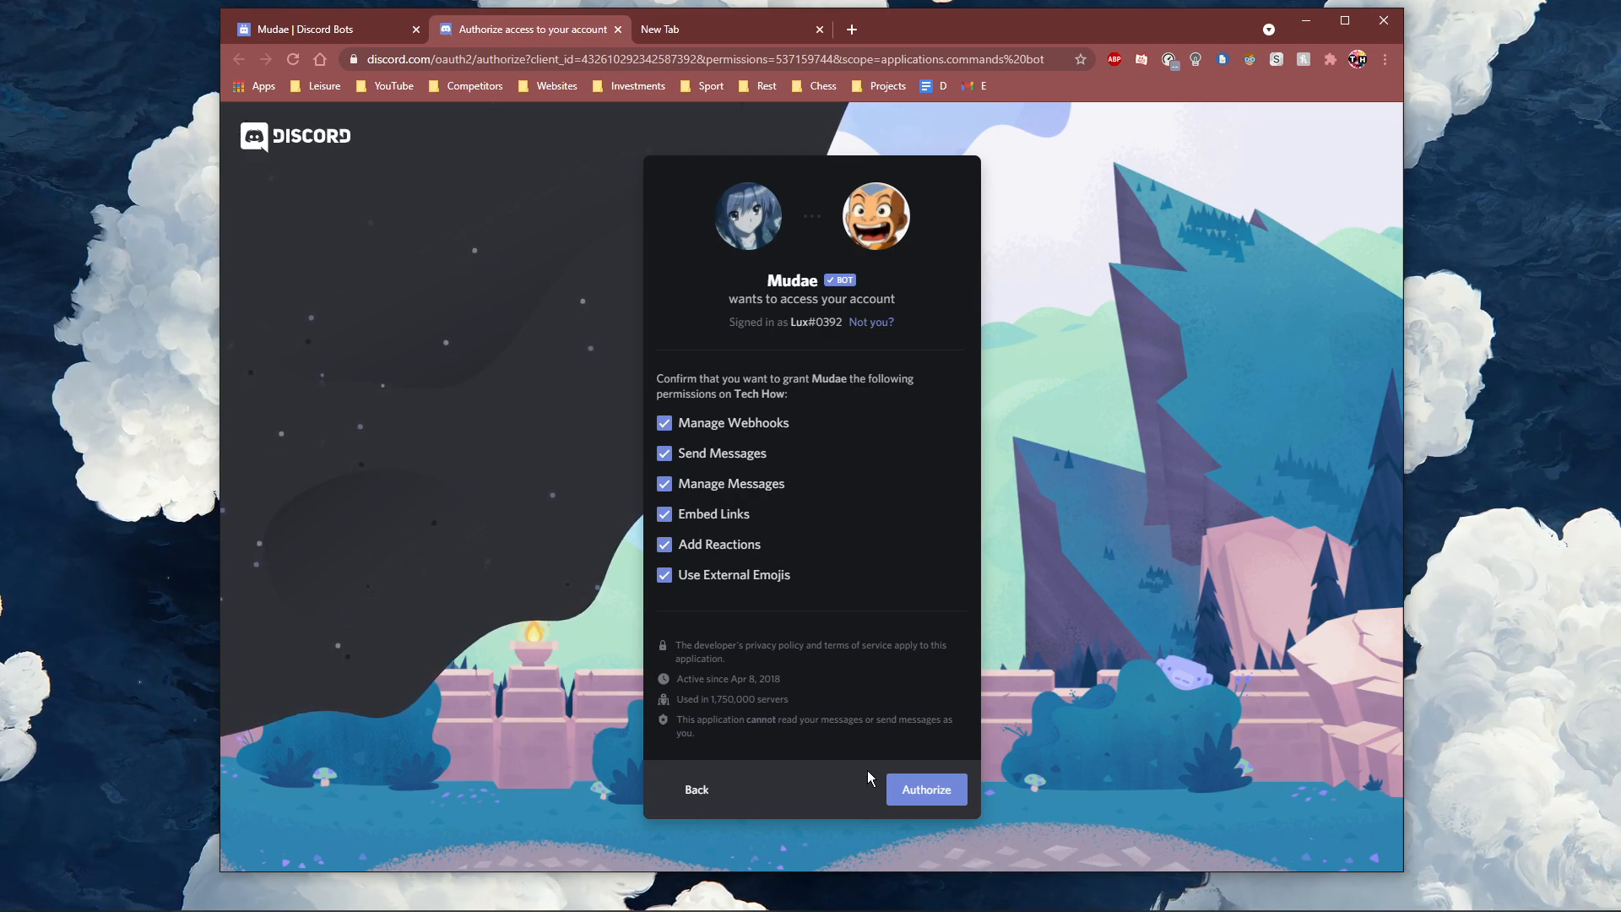
click(925, 789)
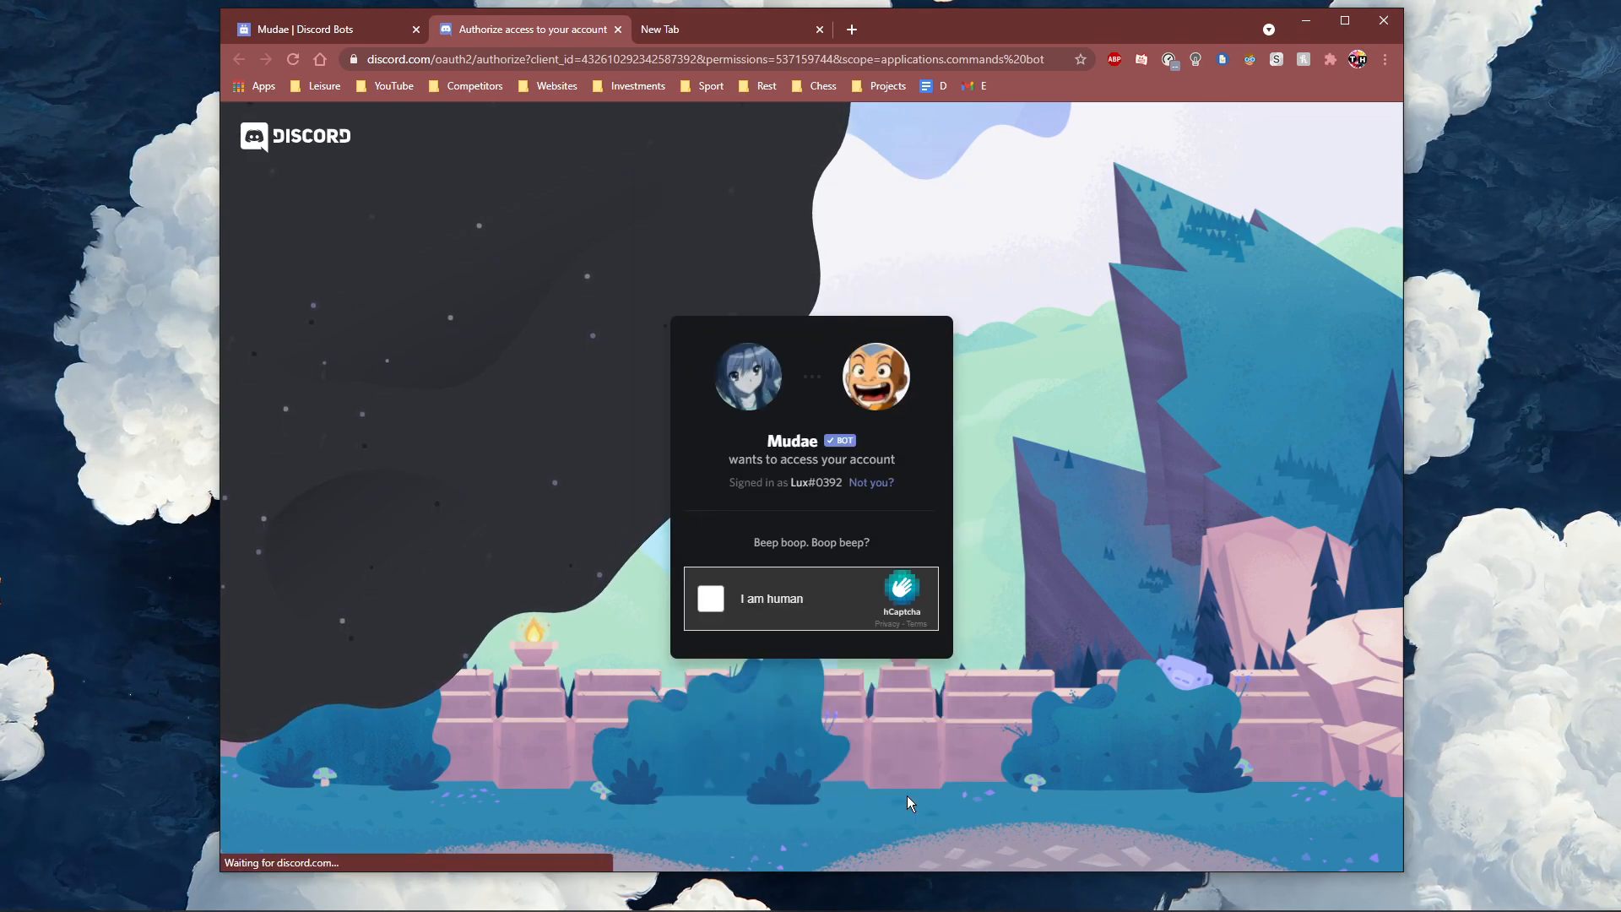
Step: Pass the hCaptcha 'I am human' check, then switch to the Discord desktop app
click(710, 598)
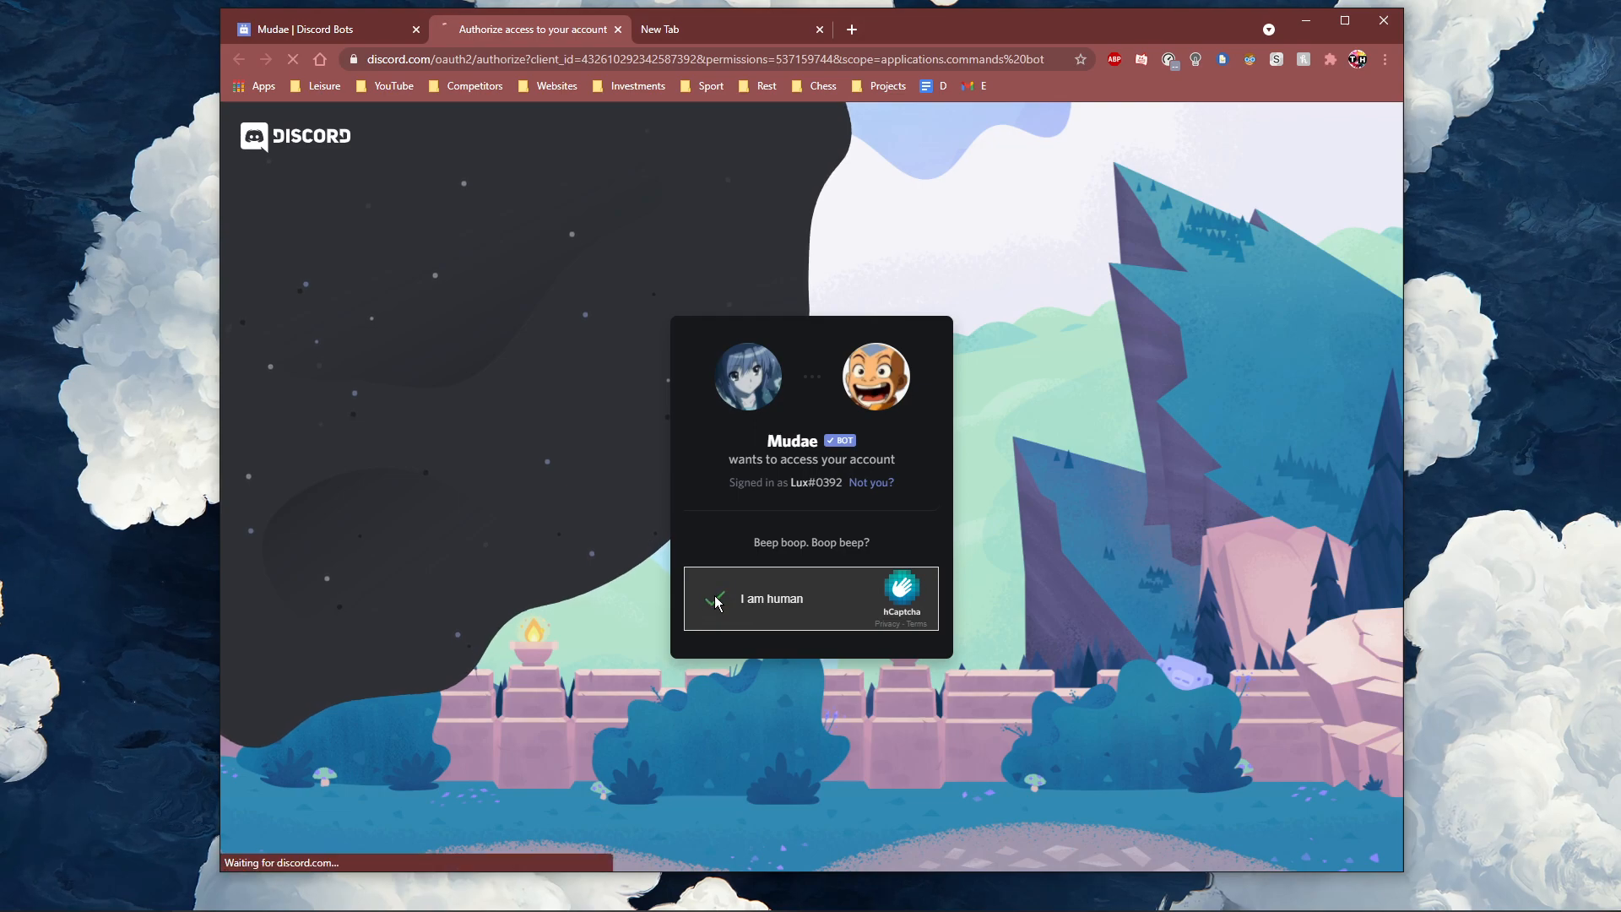
click(714, 602)
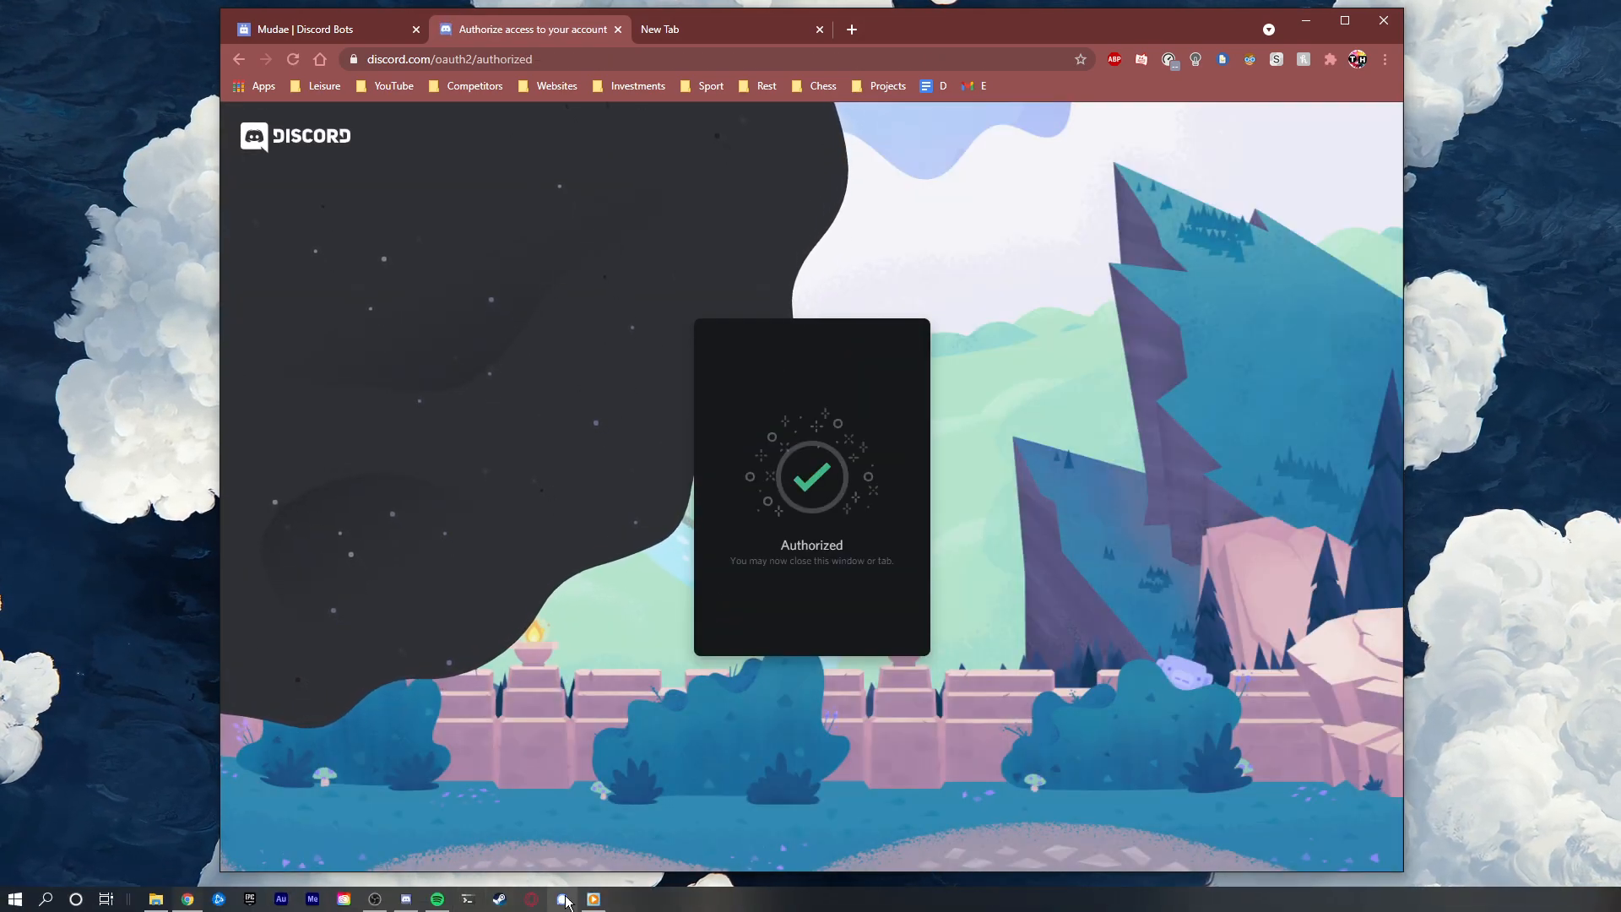
click(565, 898)
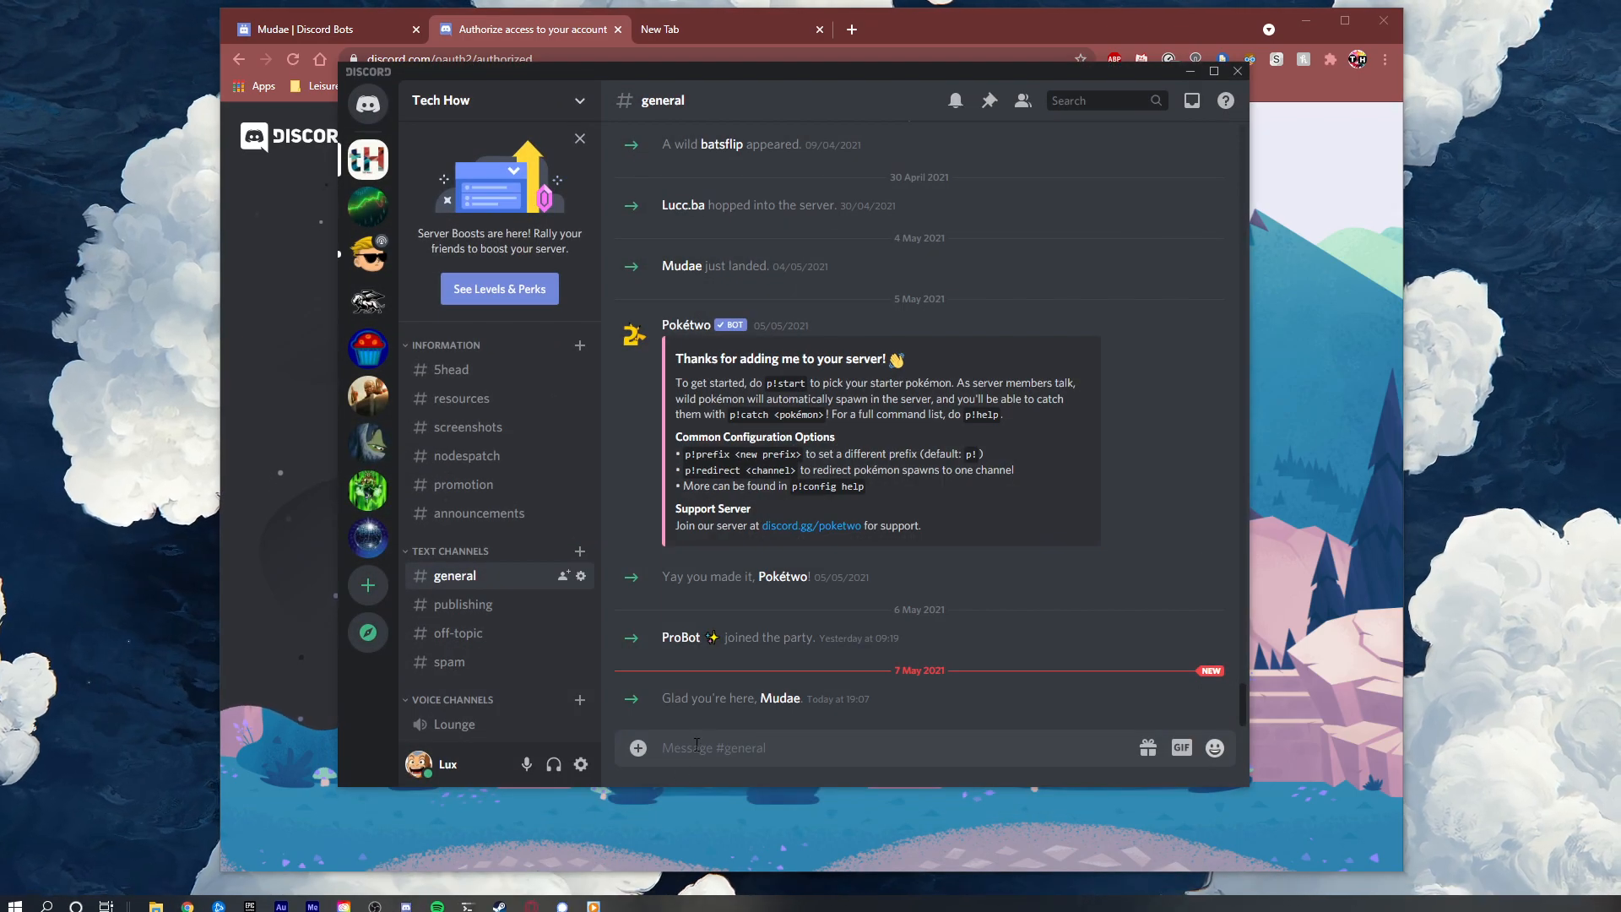
mouse_move(856, 698)
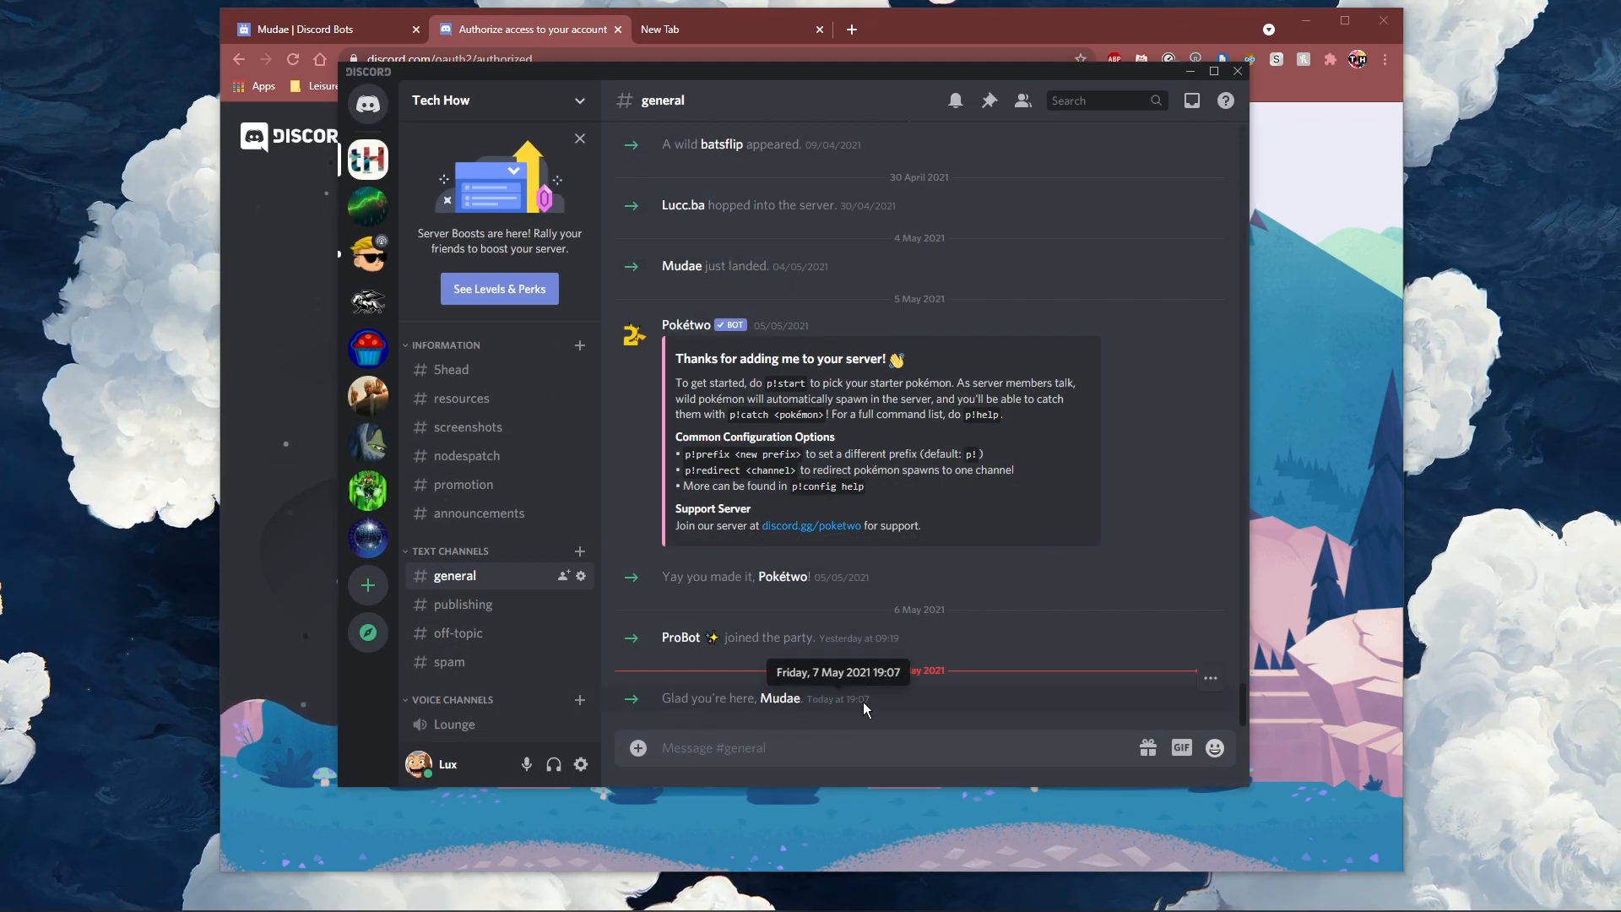
mouse_move(498, 289)
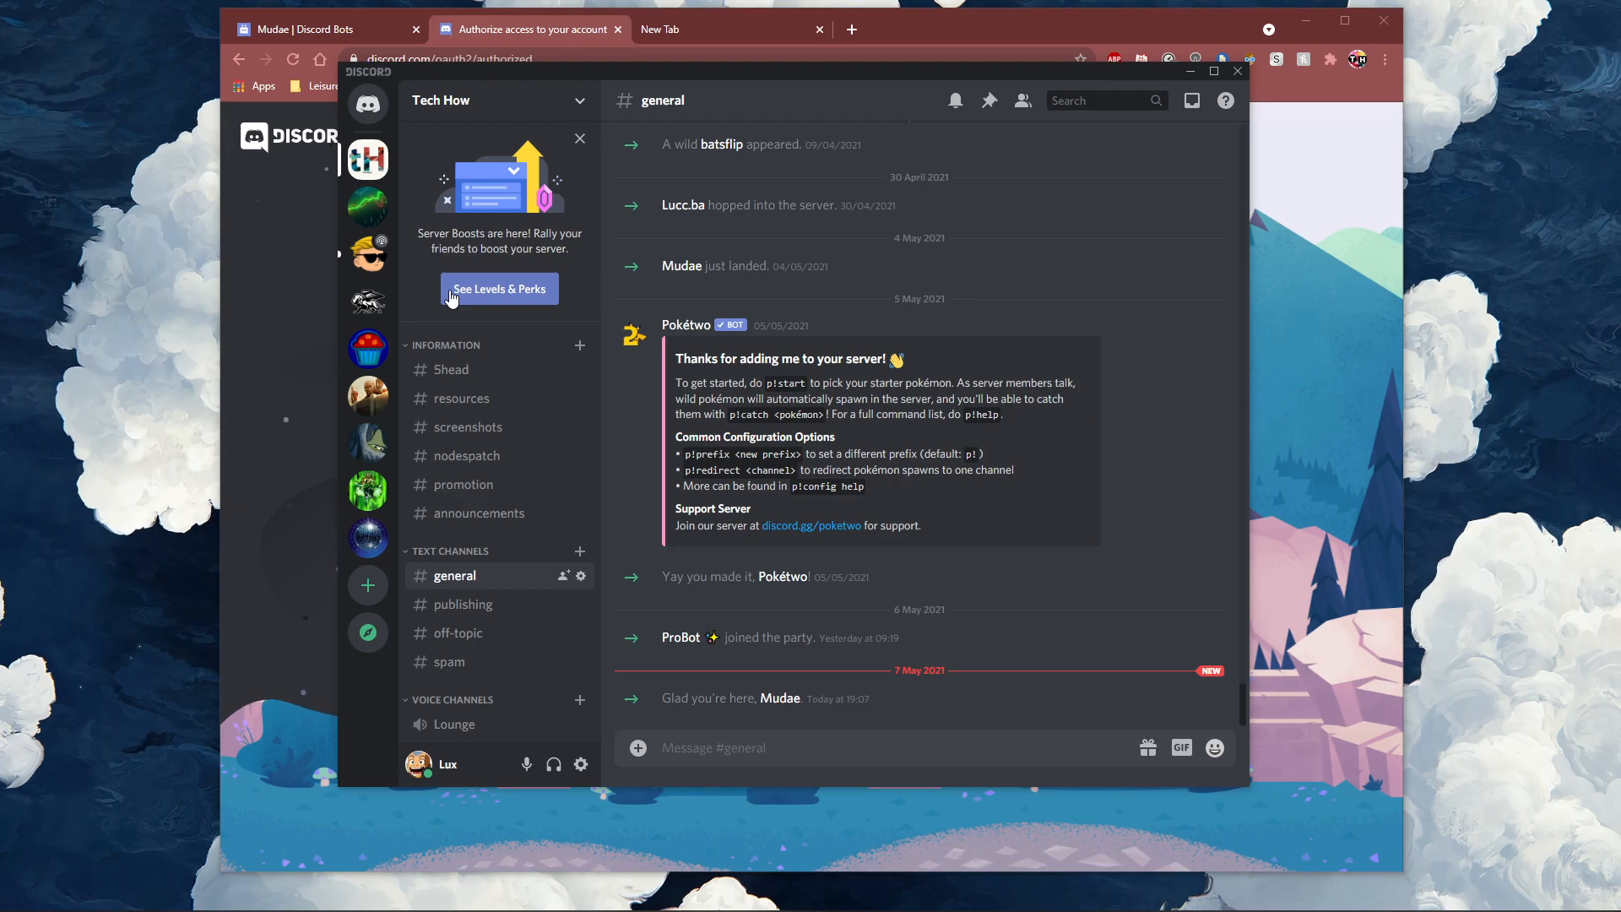
mouse_move(404, 214)
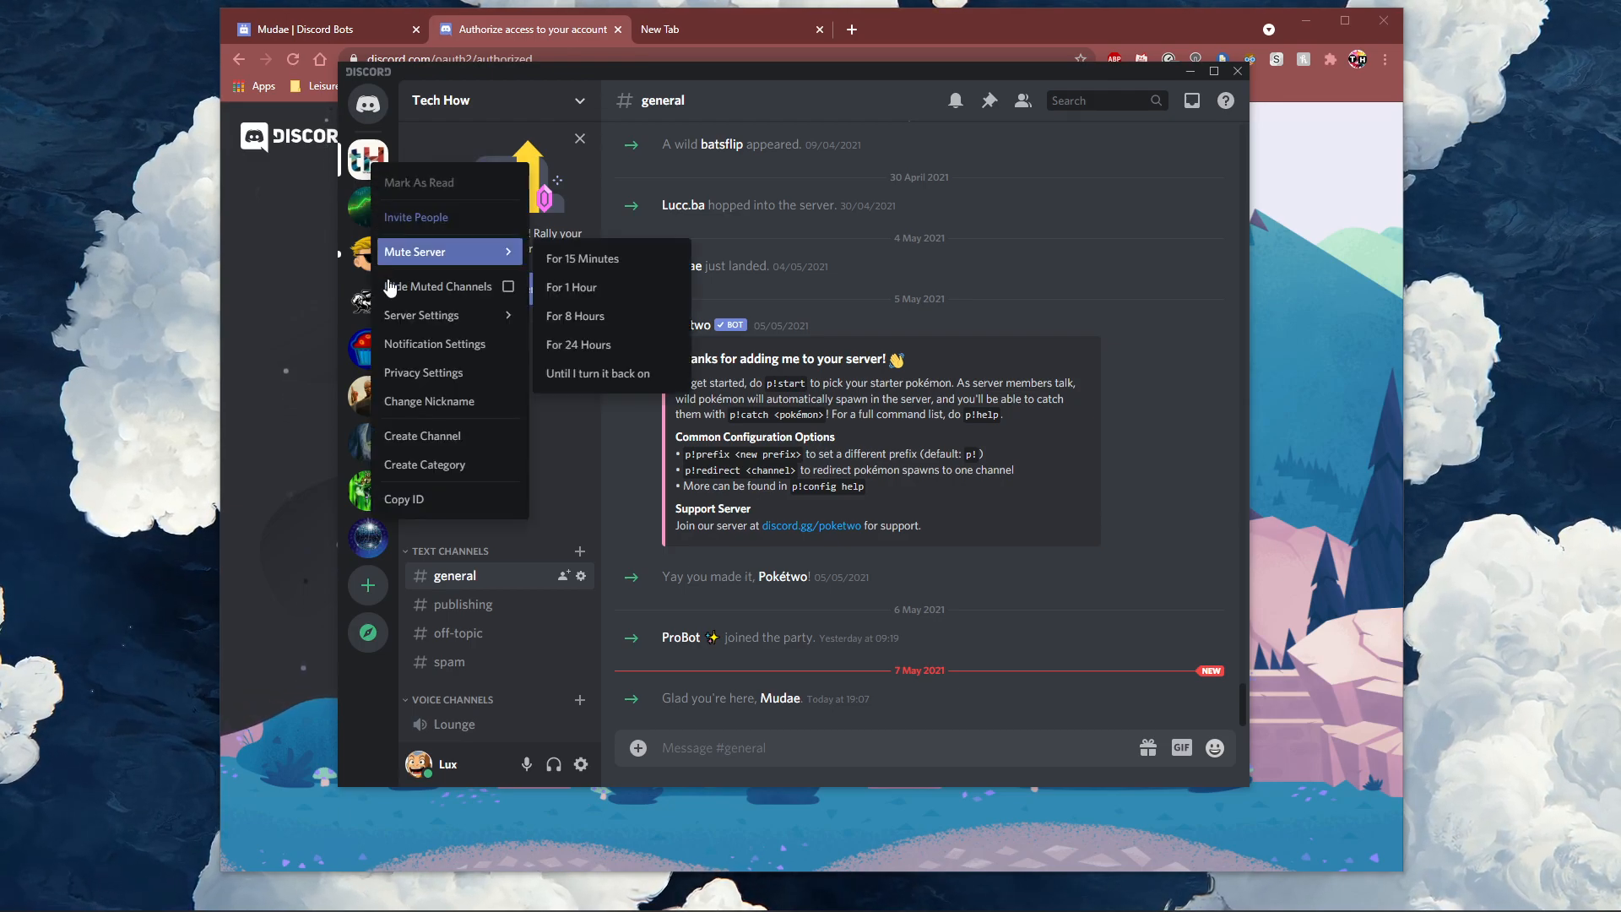
mouse_move(422, 314)
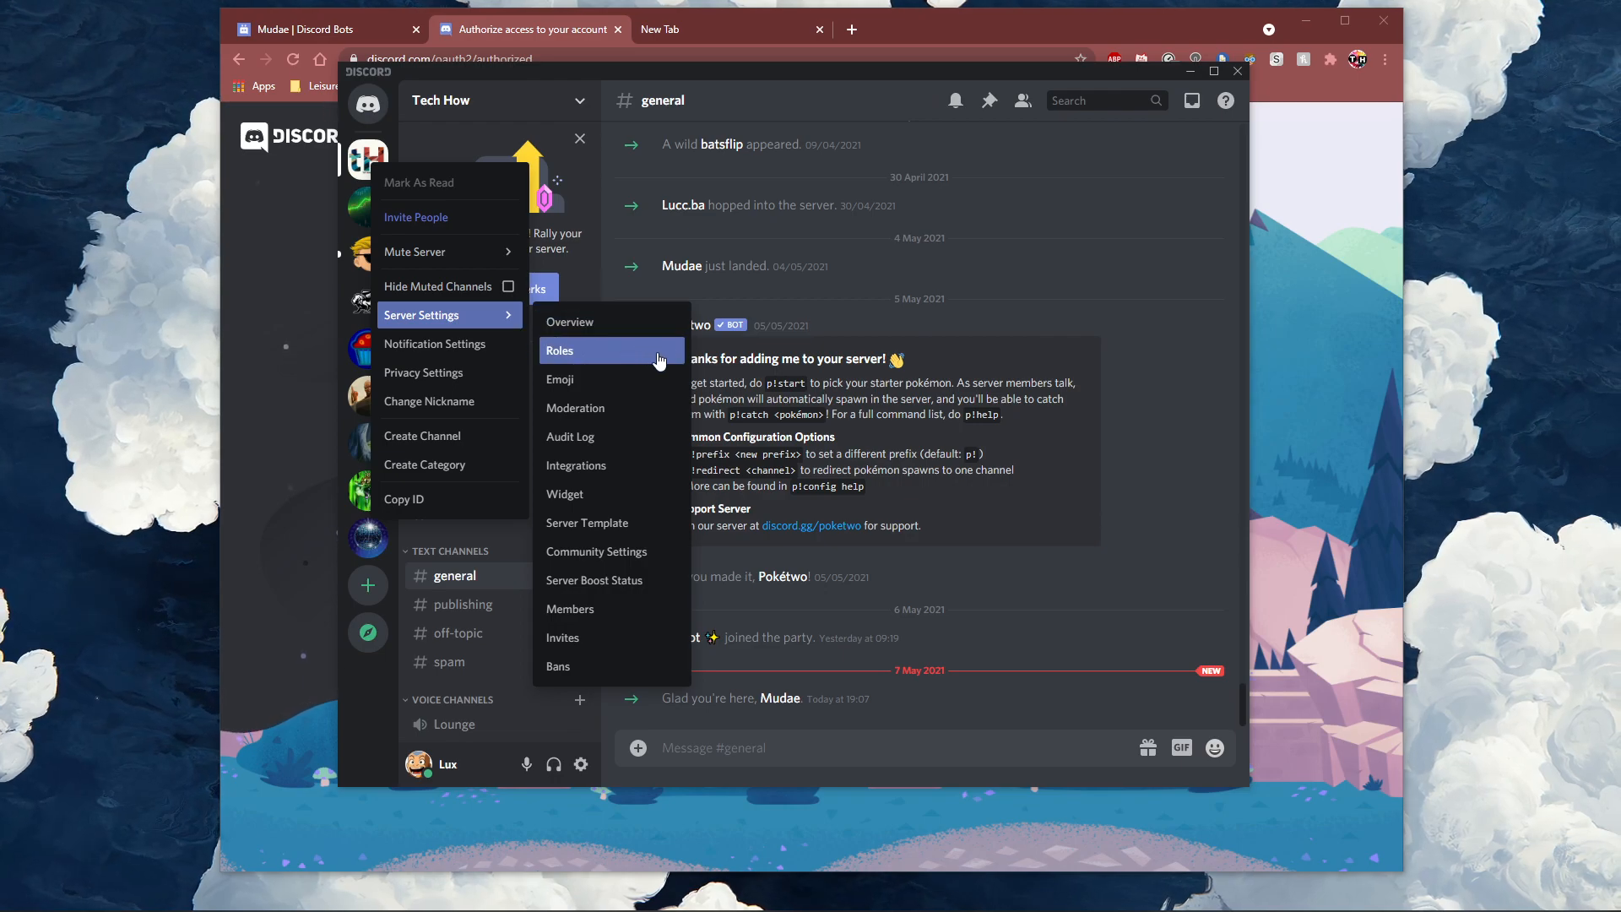
Step: Open Tech How's Server Settings on the Roles page
click(561, 349)
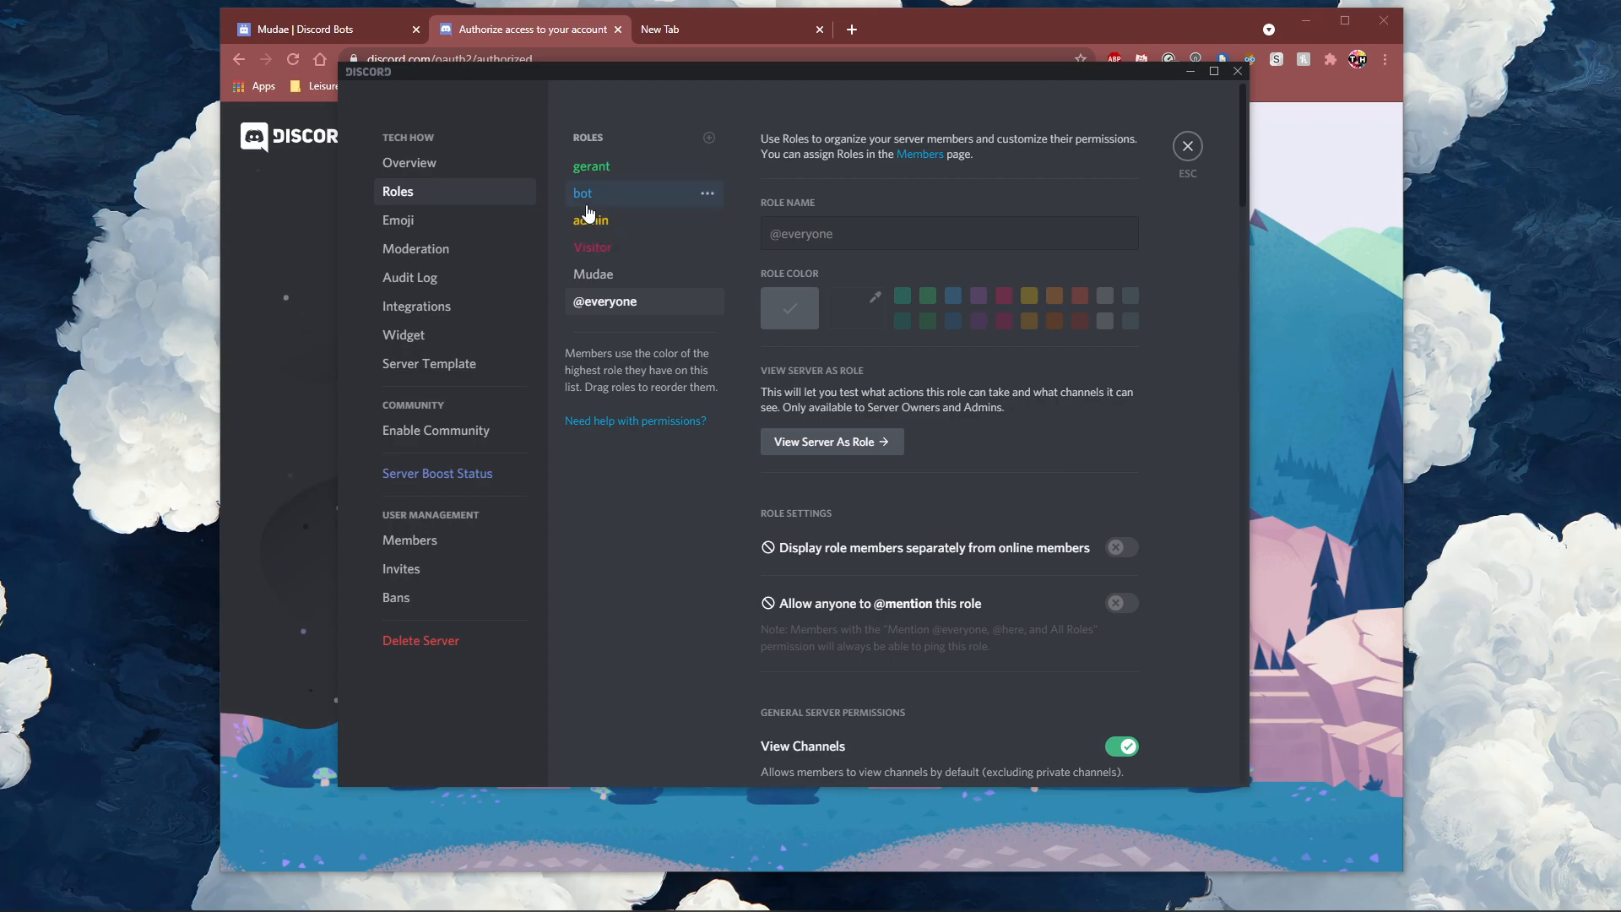
Step: Select the bot role and scroll through its permissions, then return to its details
click(582, 193)
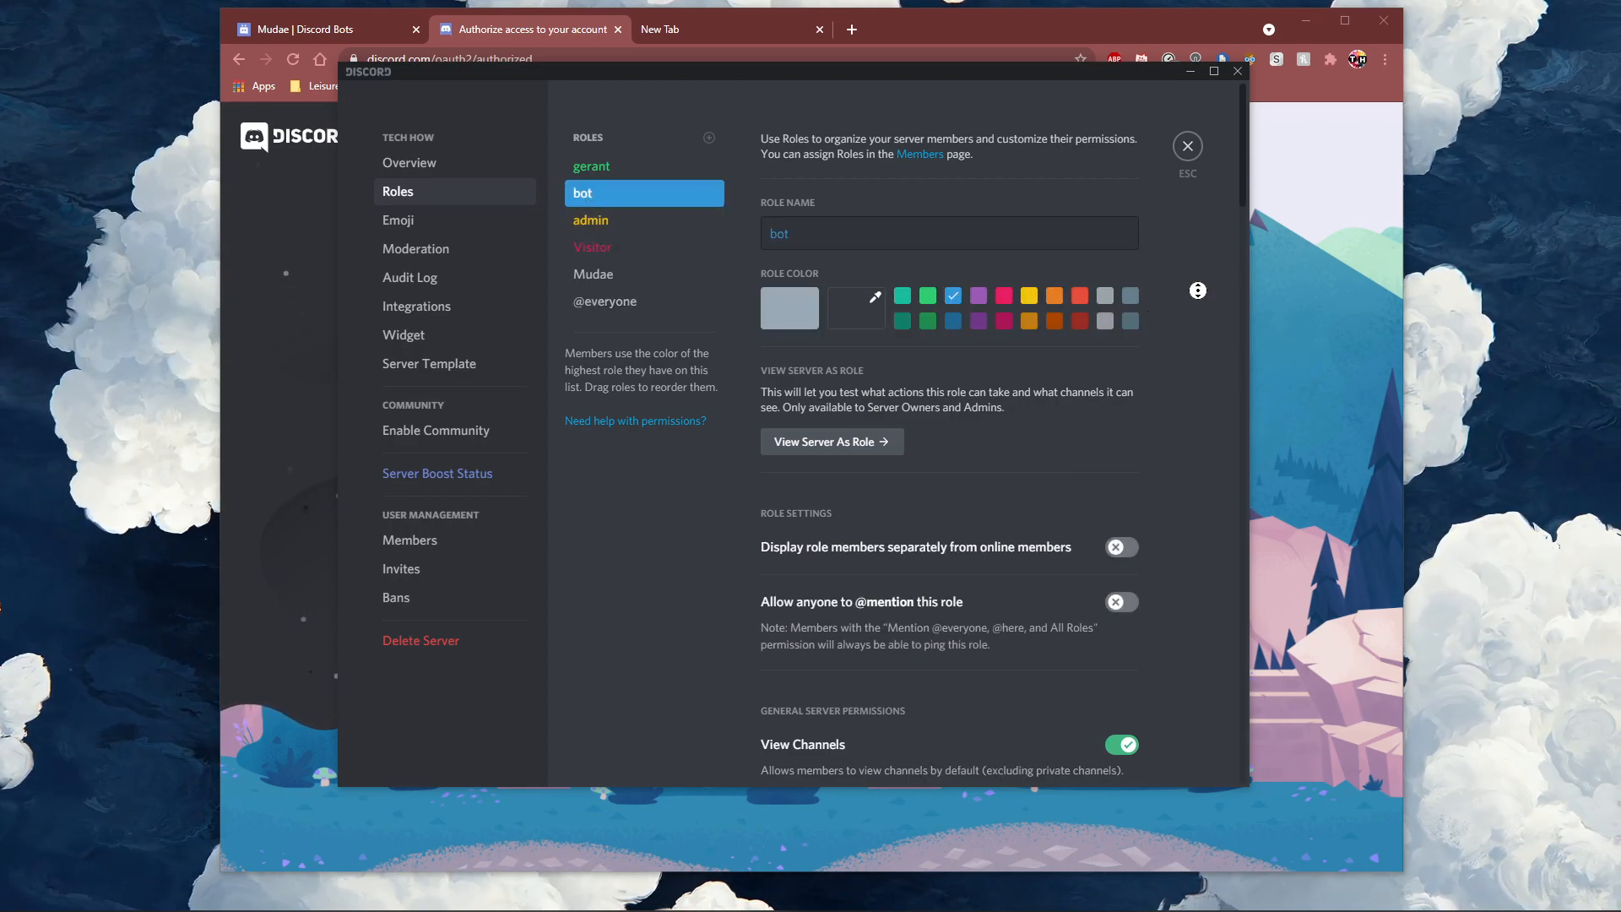
scroll(down, 3)
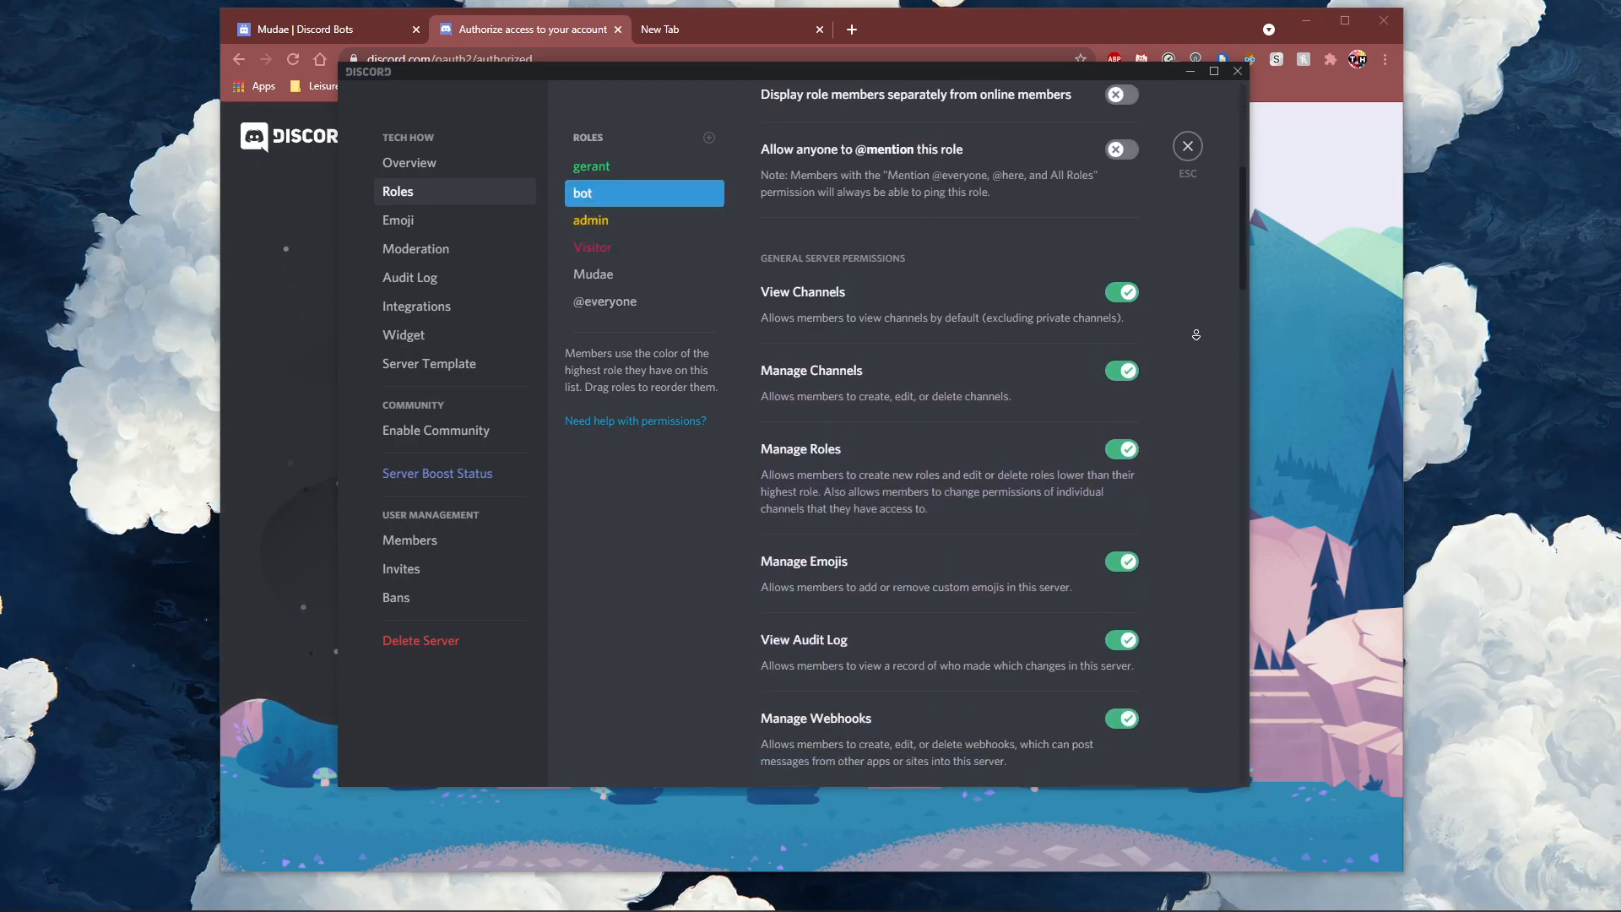
scroll(down, 3)
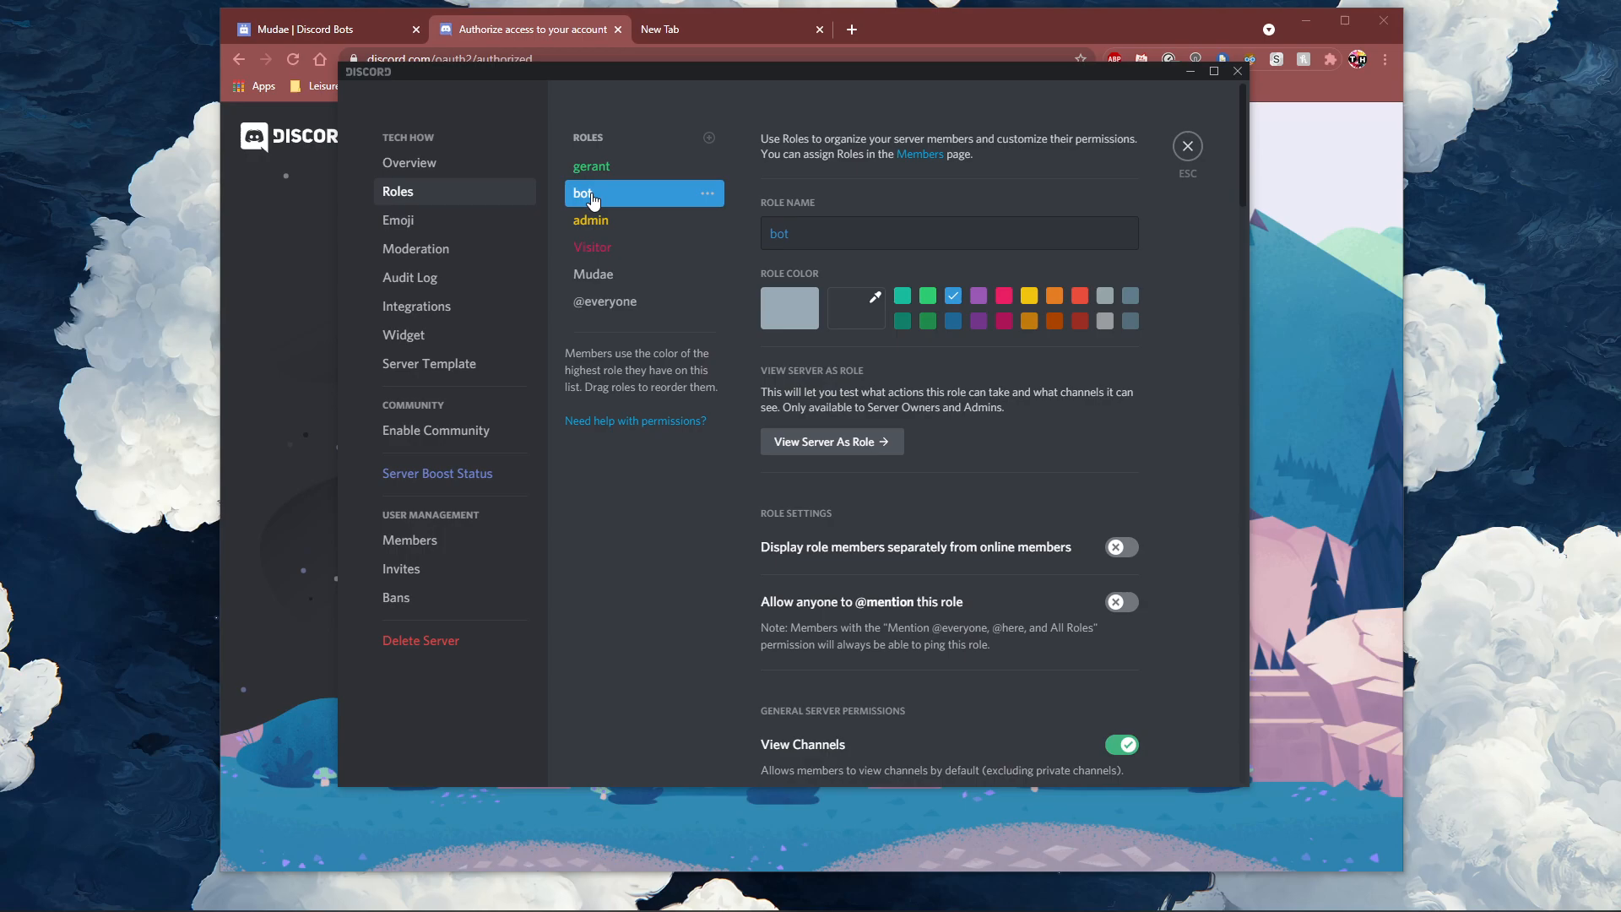
click(1186, 146)
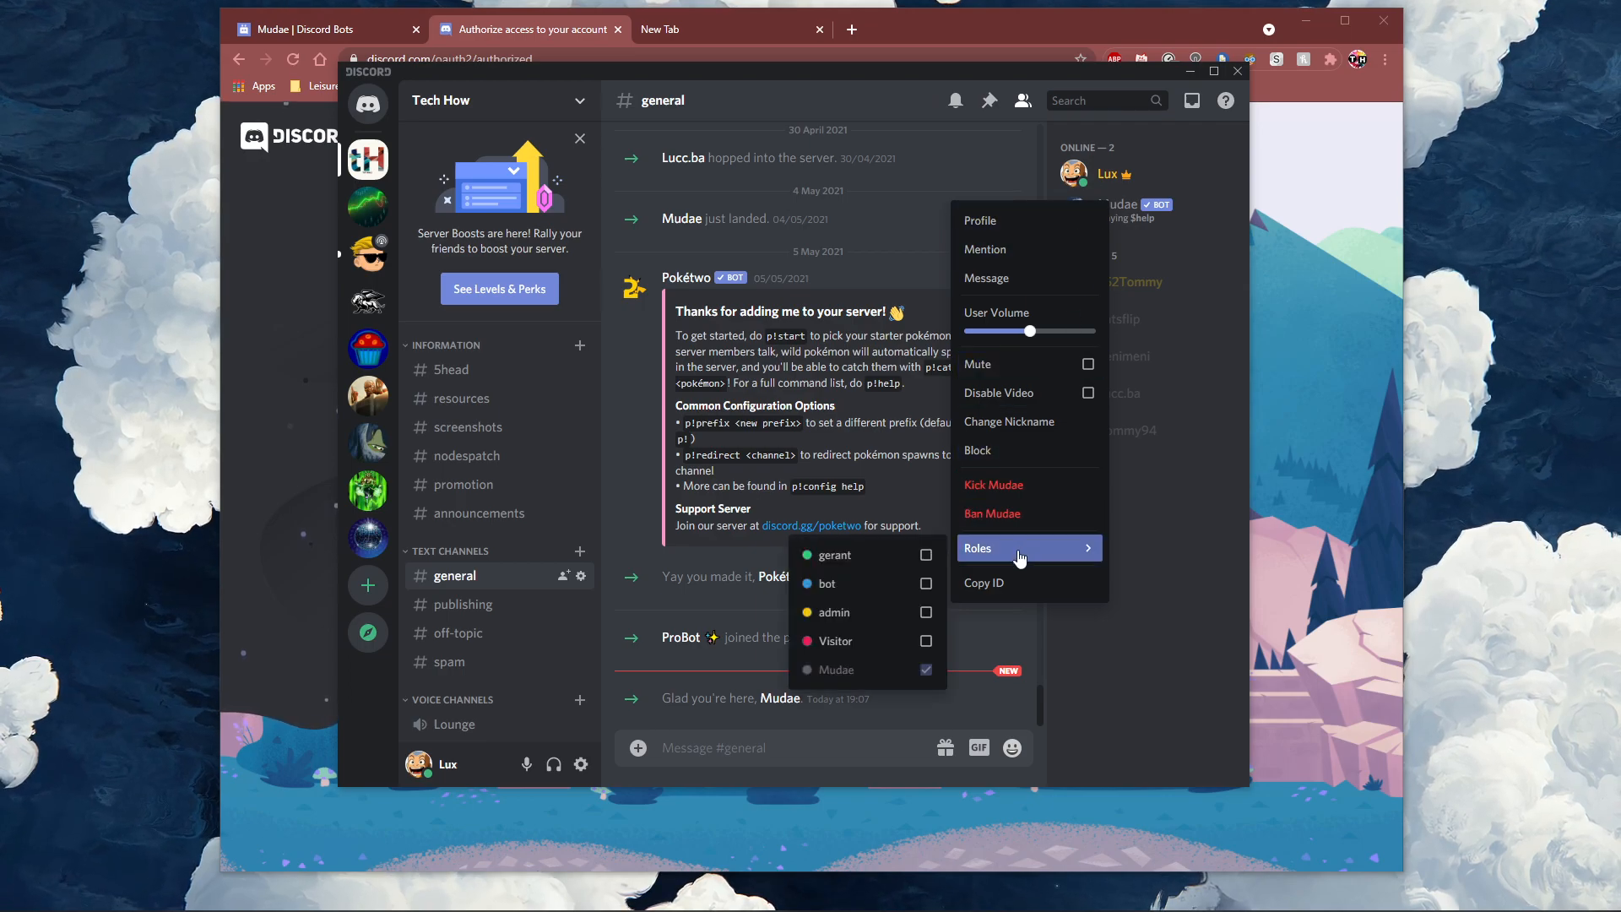
mouse_move(867, 584)
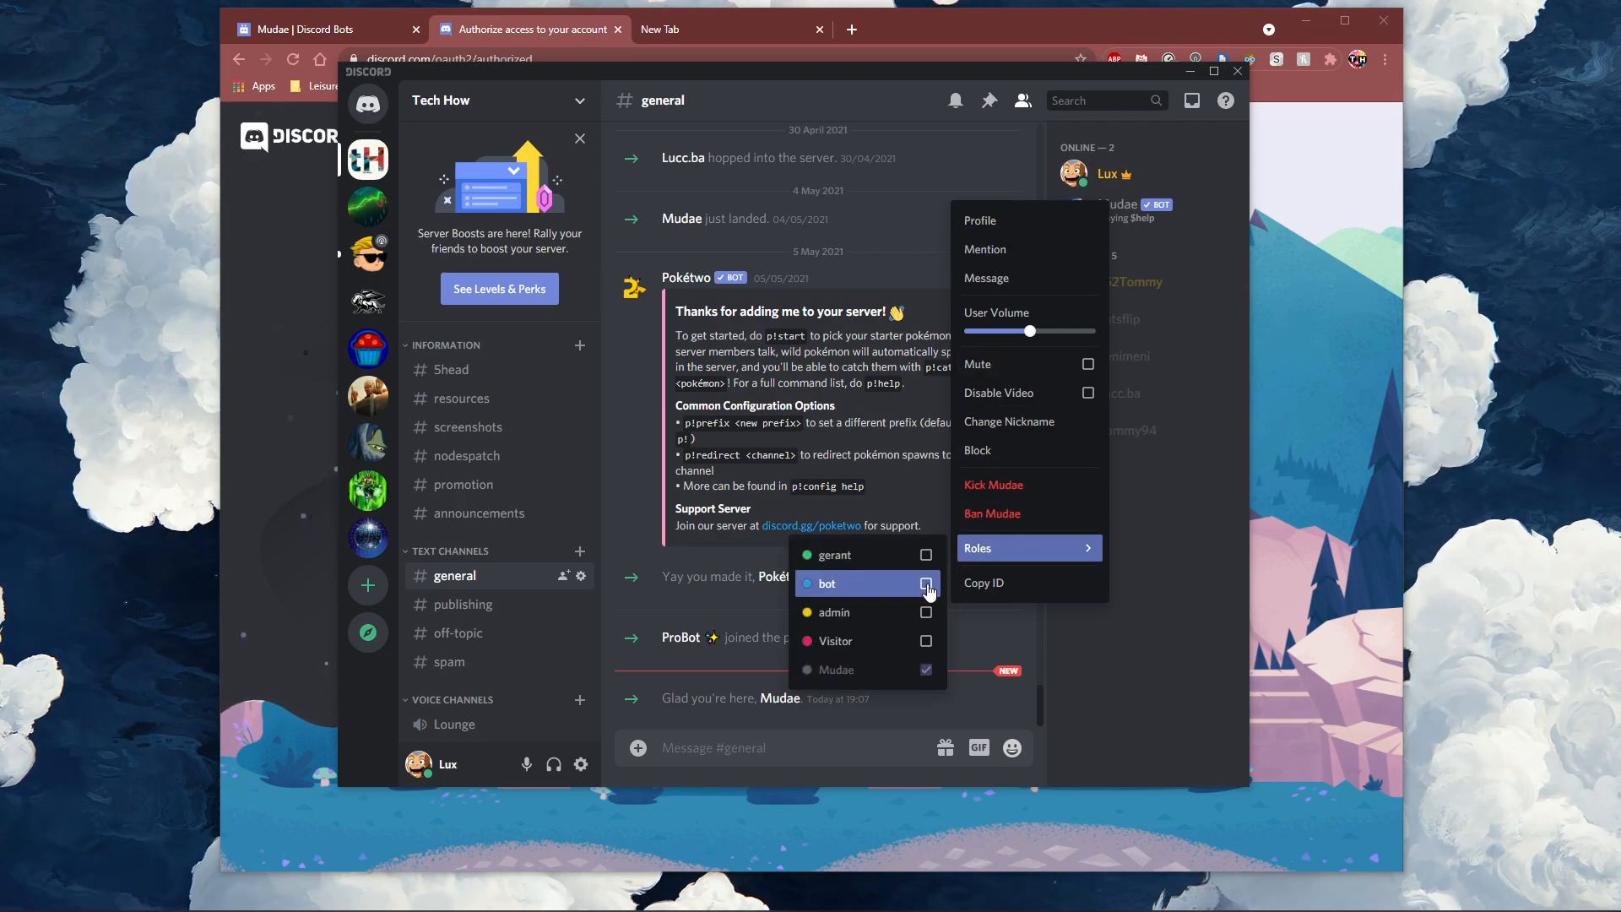